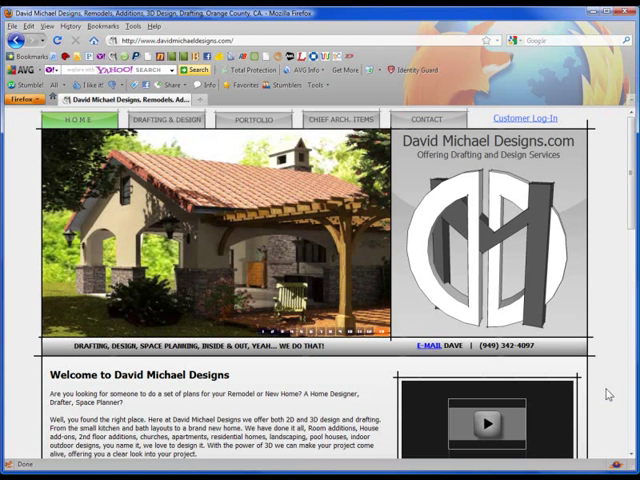
# Step: Browse the Chief Architect symbols collection on davidmichaeldesigns.com down the page
pyautogui.click(342, 119)
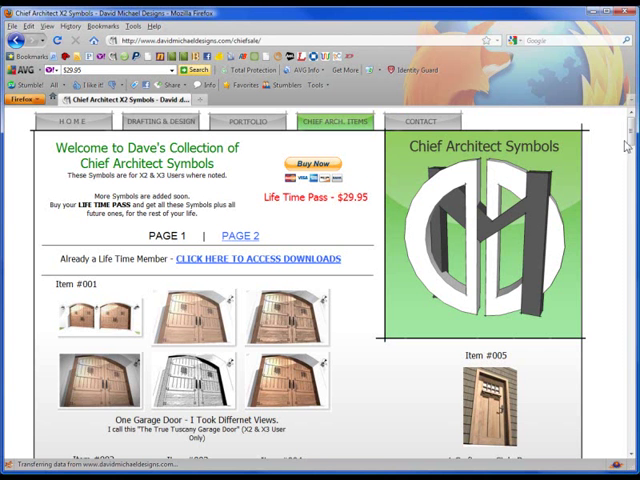
pyautogui.scroll(-3)
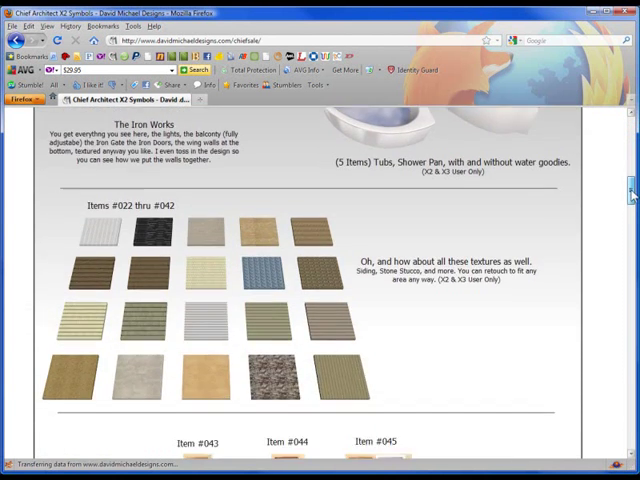
pyautogui.scroll(-3)
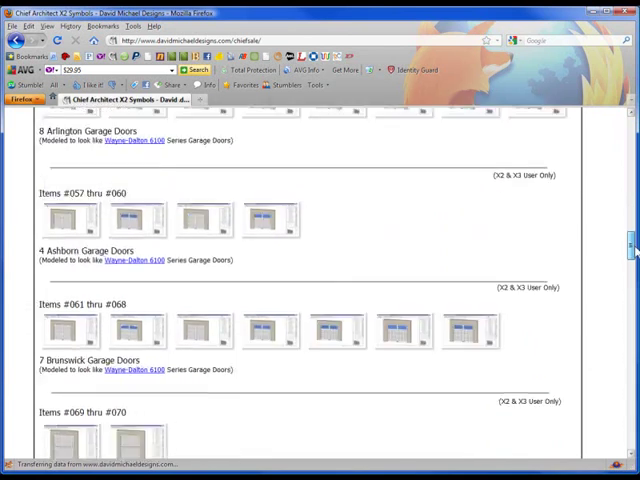
pyautogui.scroll(-3)
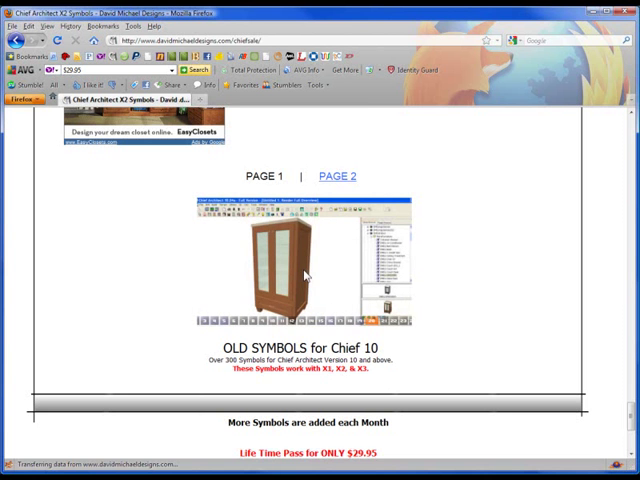
pyautogui.scroll(-3)
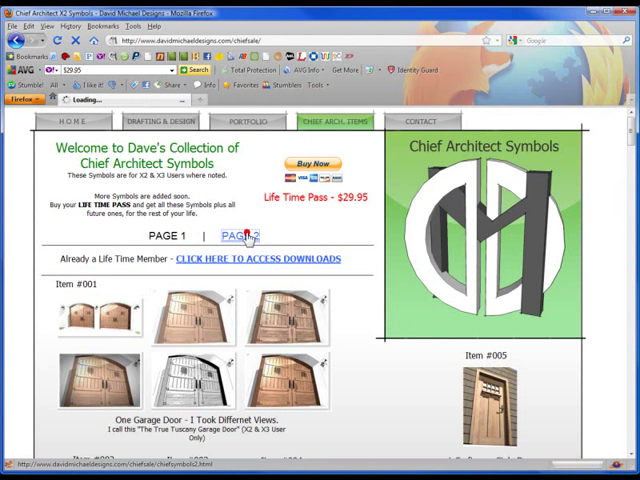
# Step: View the DMDz S Shaped Railing System picture full-size on symbols page 2, then close it
pyautogui.click(236, 235)
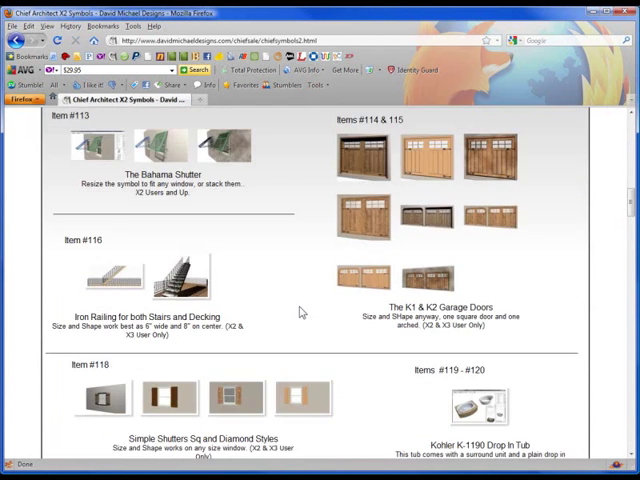
pyautogui.scroll(-3)
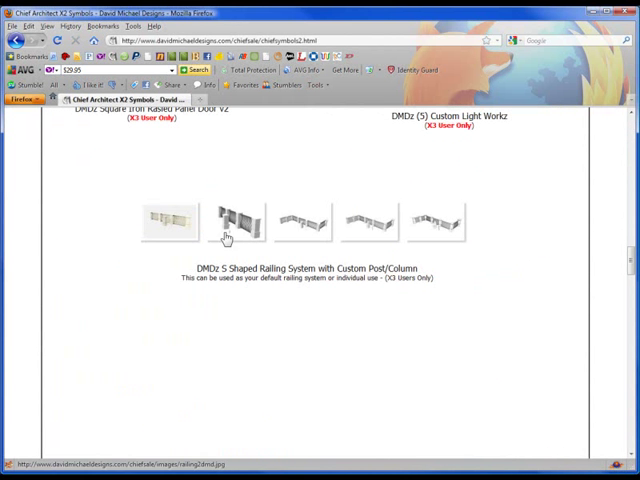
pyautogui.click(228, 221)
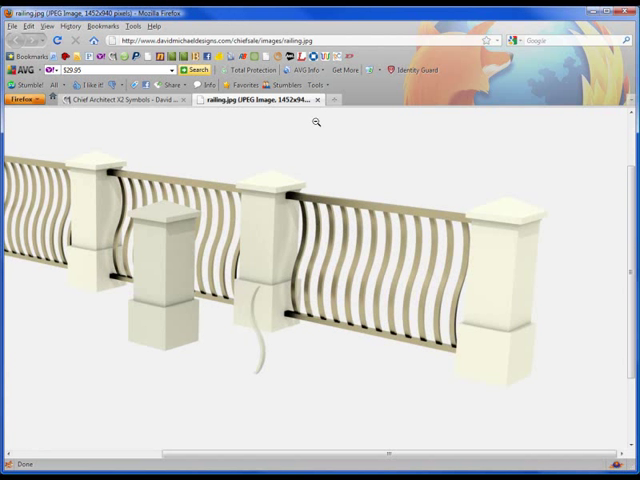
pyautogui.click(238, 211)
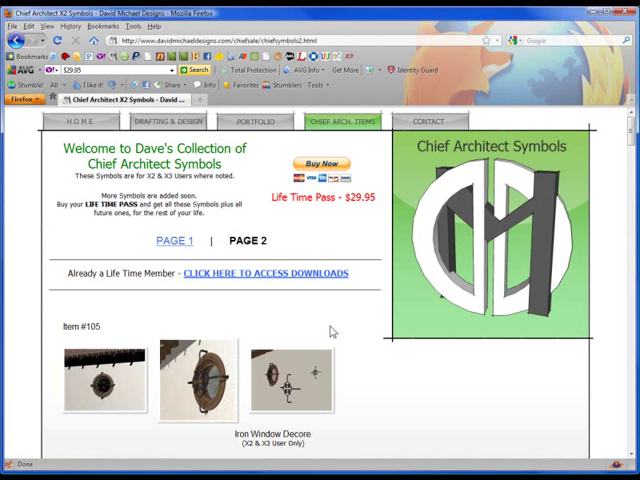
pyautogui.moveTo(243, 273)
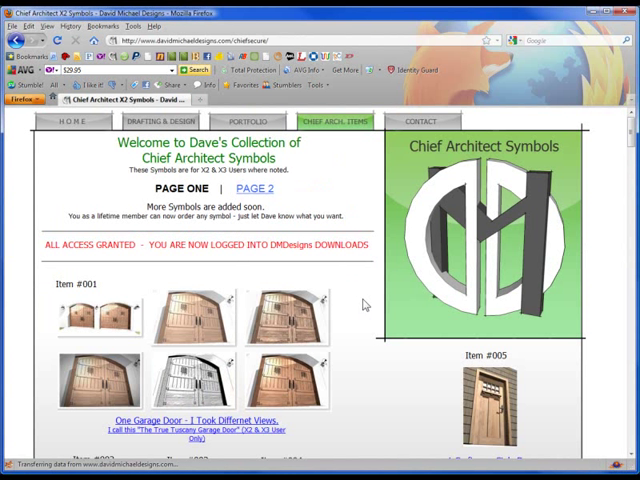
pyautogui.moveTo(84, 265)
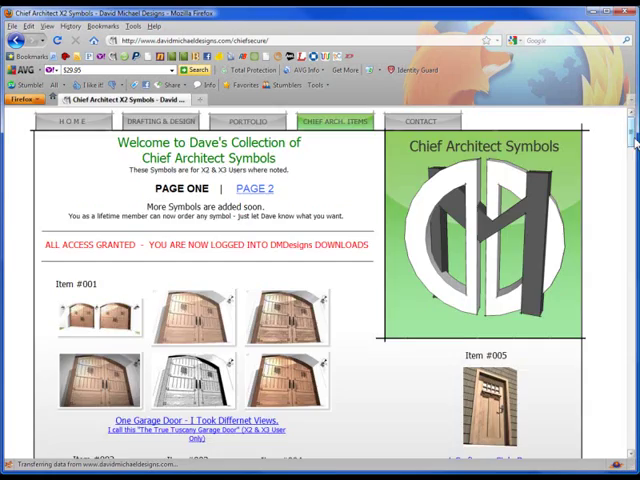
# Step: Download the DMDz S Shaped Railing System library, opening it with Chief Architect Premier X3
pyautogui.scroll(-3)
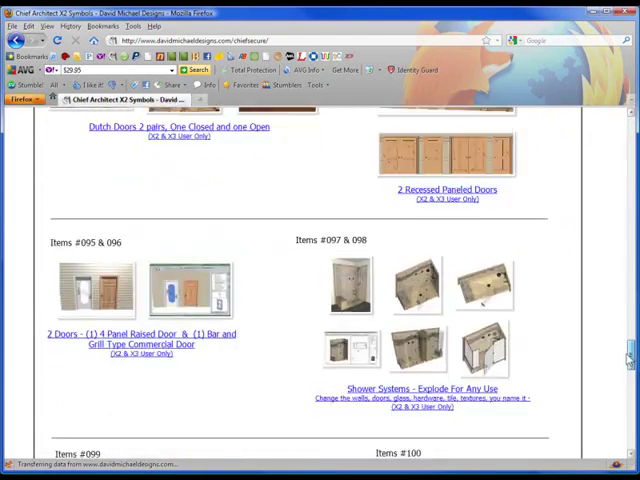
pyautogui.scroll(-3)
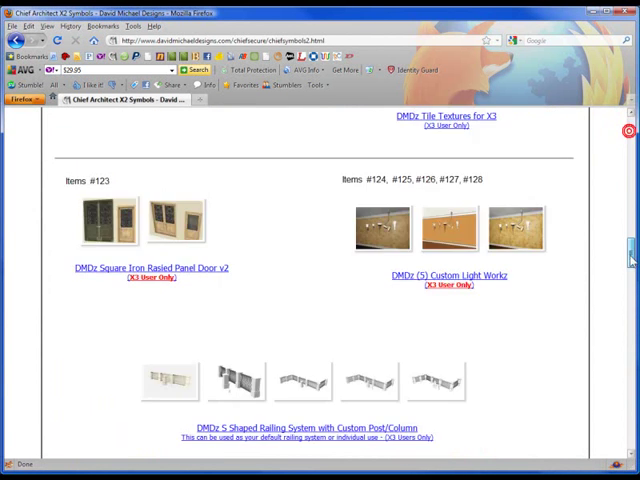
pyautogui.scroll(-3)
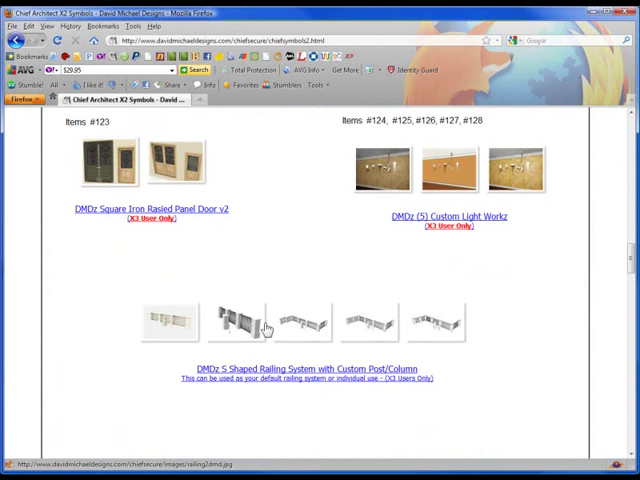
pyautogui.click(240, 320)
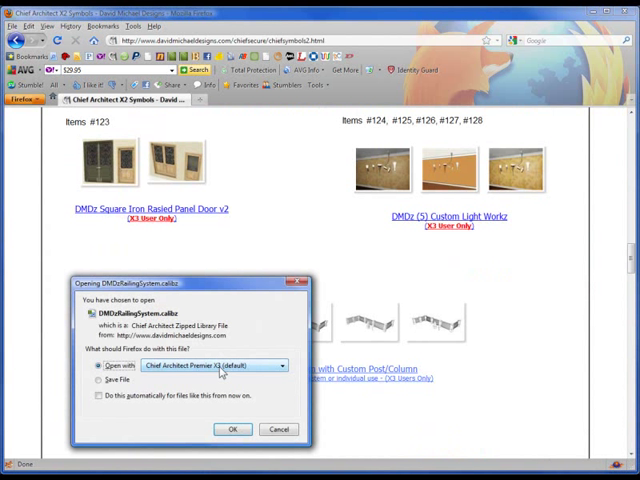
pyautogui.click(232, 429)
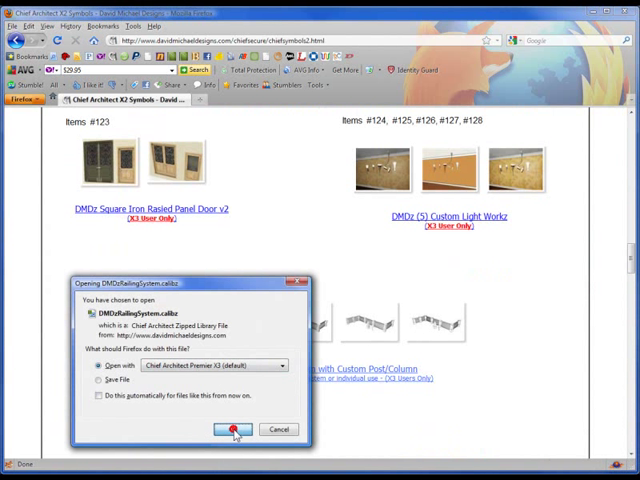
pyautogui.click(230, 429)
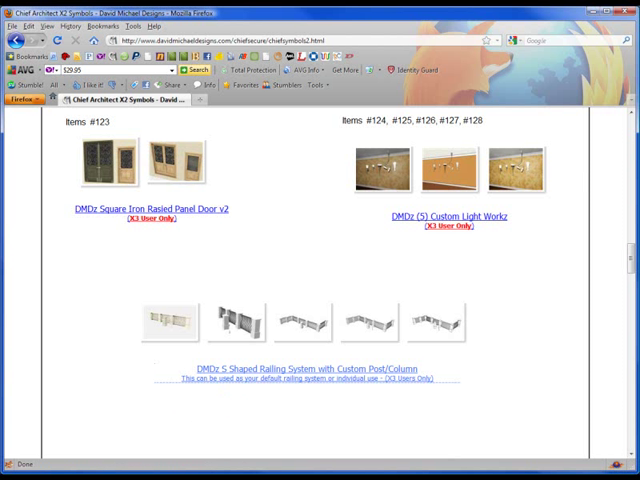
pyautogui.moveTo(261, 300)
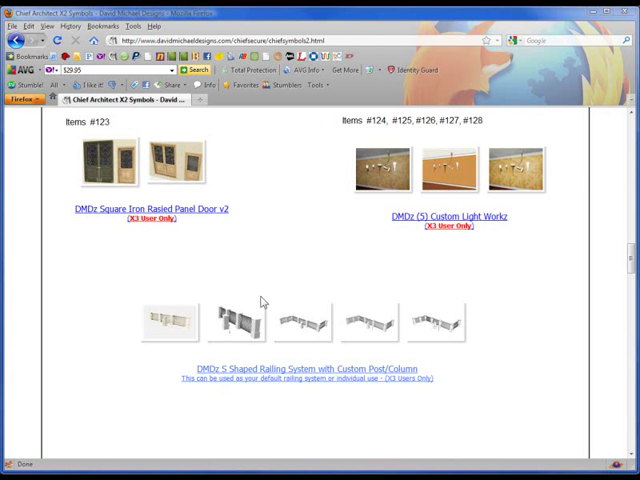
pyautogui.moveTo(285, 265)
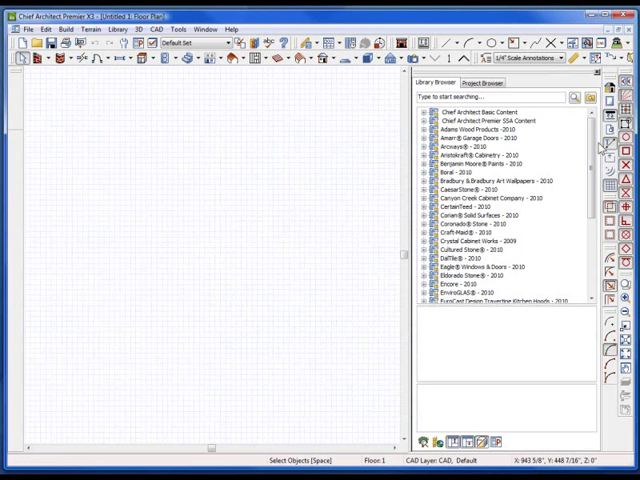
# Step: Scroll the Library Browser to the DMDz_Railing_Systems folder of railing symbols
pyautogui.scroll(-3)
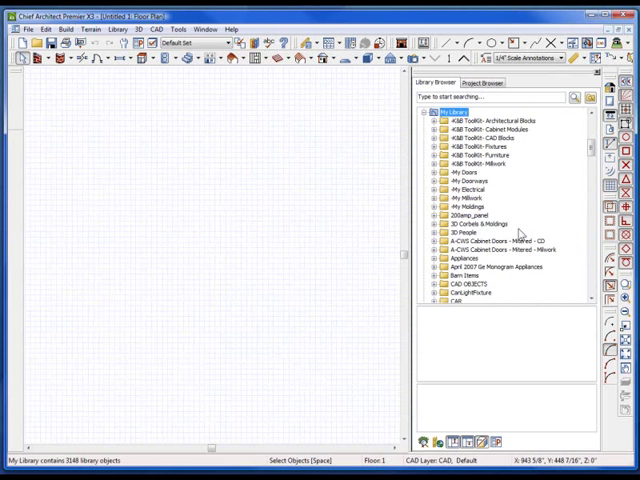
pyautogui.scroll(-3)
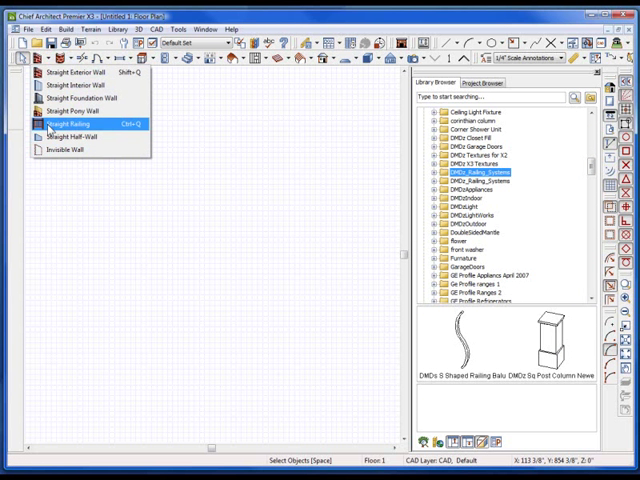
# Step: Choose Straight Railing and adjust its defaults: infill style, 42" railing height, 48" newels
pyautogui.click(74, 124)
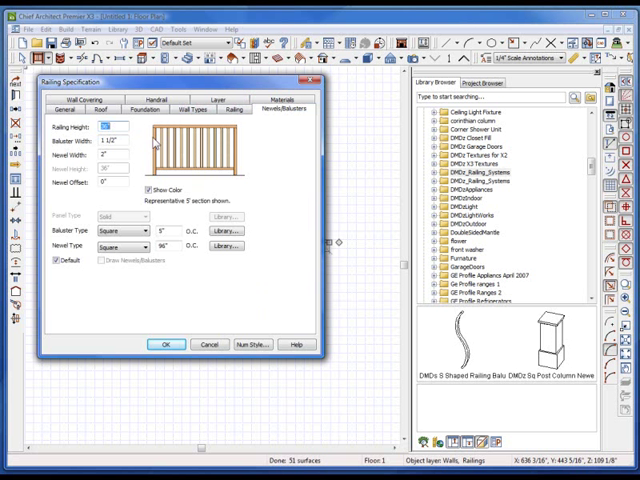
pyautogui.click(236, 108)
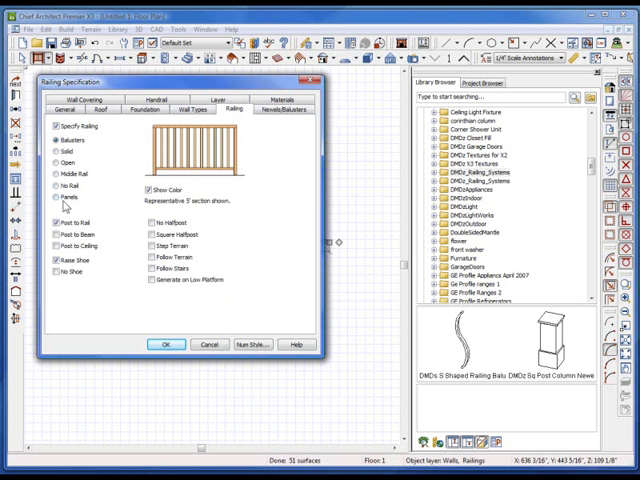
pyautogui.click(57, 197)
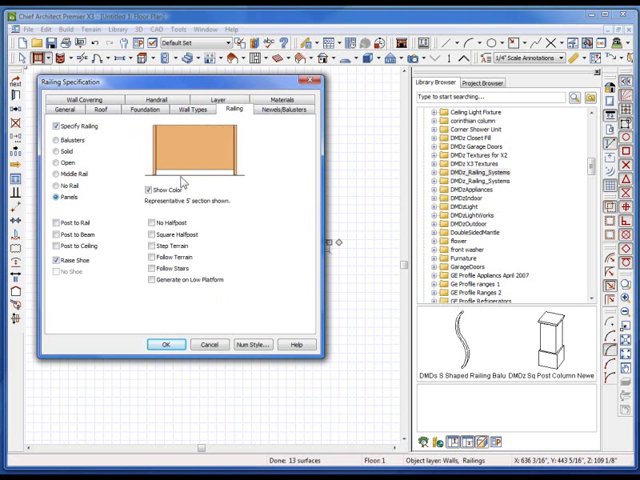
pyautogui.click(283, 119)
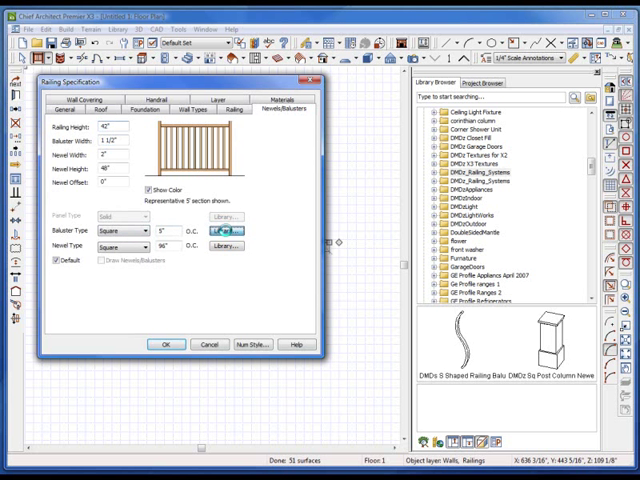
# Step: Assign the S Shaped library baluster and a library newel post to the default railing
pyautogui.click(227, 246)
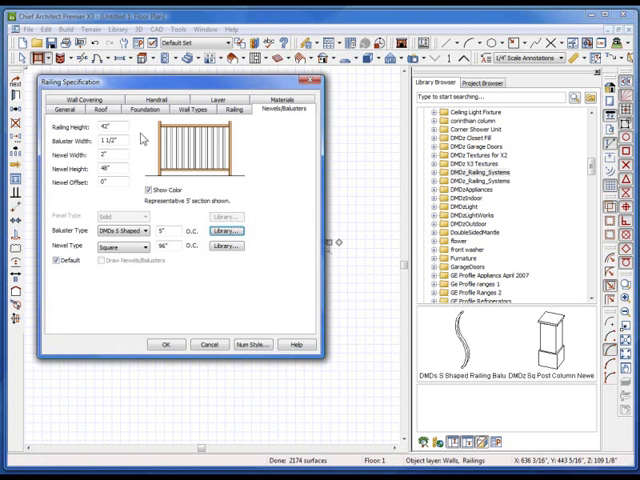
pyautogui.click(224, 246)
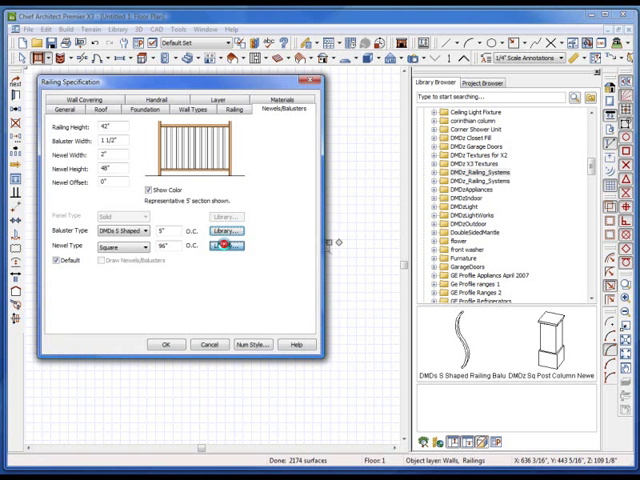
pyautogui.click(223, 246)
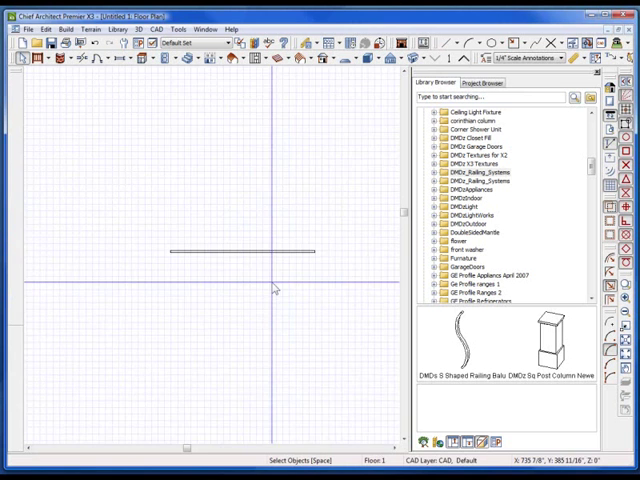
# Step: Draw the railing as a closed rectangle around the deck area
pyautogui.click(240, 252)
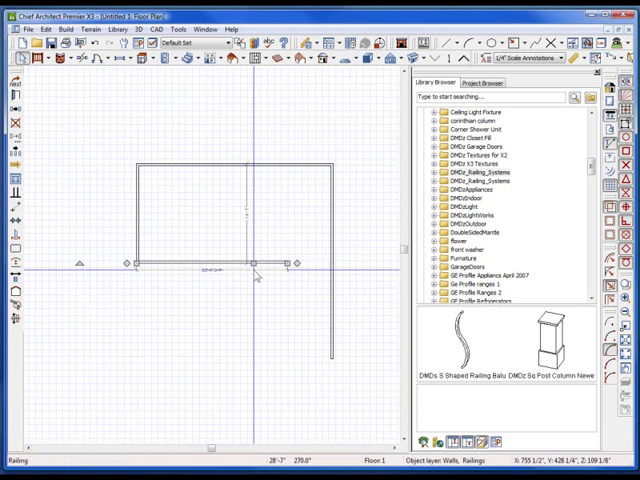
pyautogui.moveTo(255, 262); pyautogui.dragTo(290, 330)
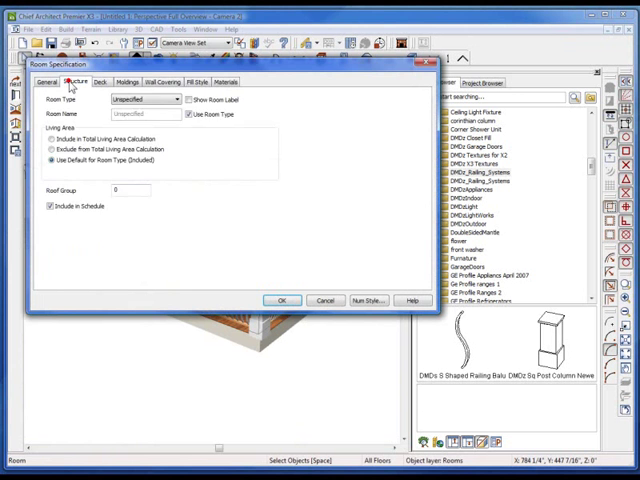
# Step: Review the deck room's Structure heights, then accept Room Specification to view the 3D deck
pyautogui.click(79, 86)
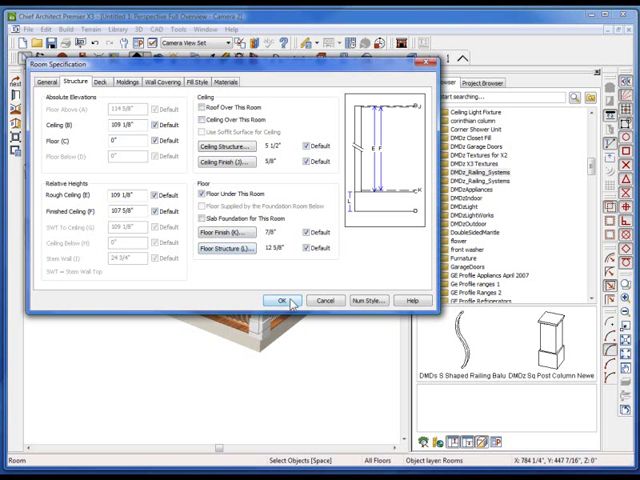
pyautogui.click(281, 300)
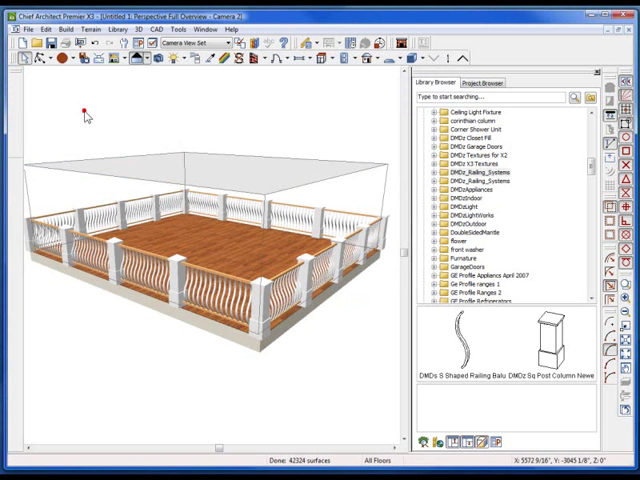